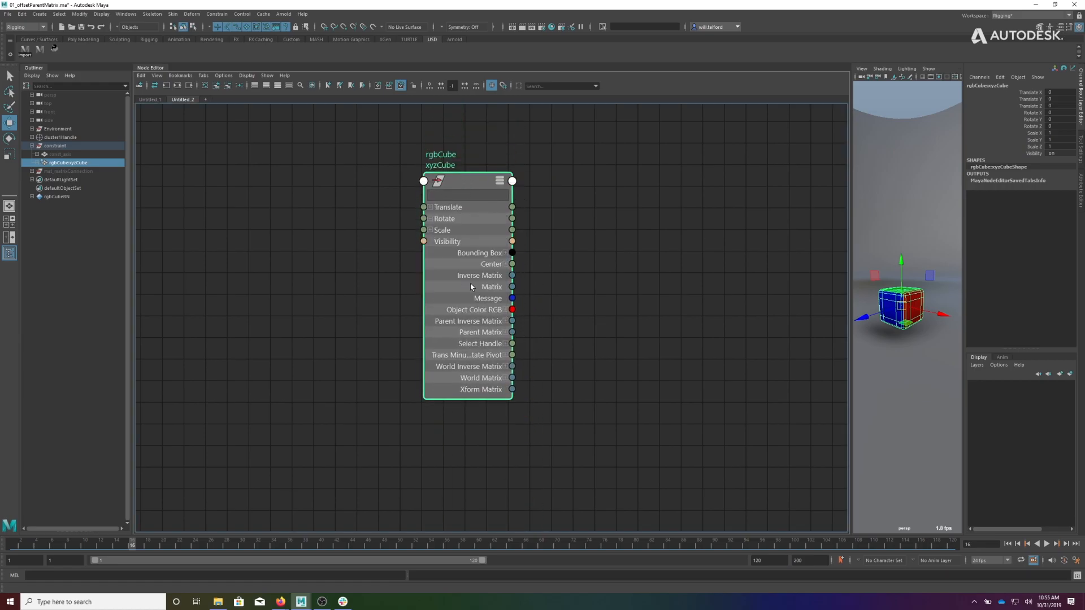
# Filter rgbCube's attributes to 'off' so only Offset Parent Matrix shows, and reposition the node
pyautogui.write('offset')
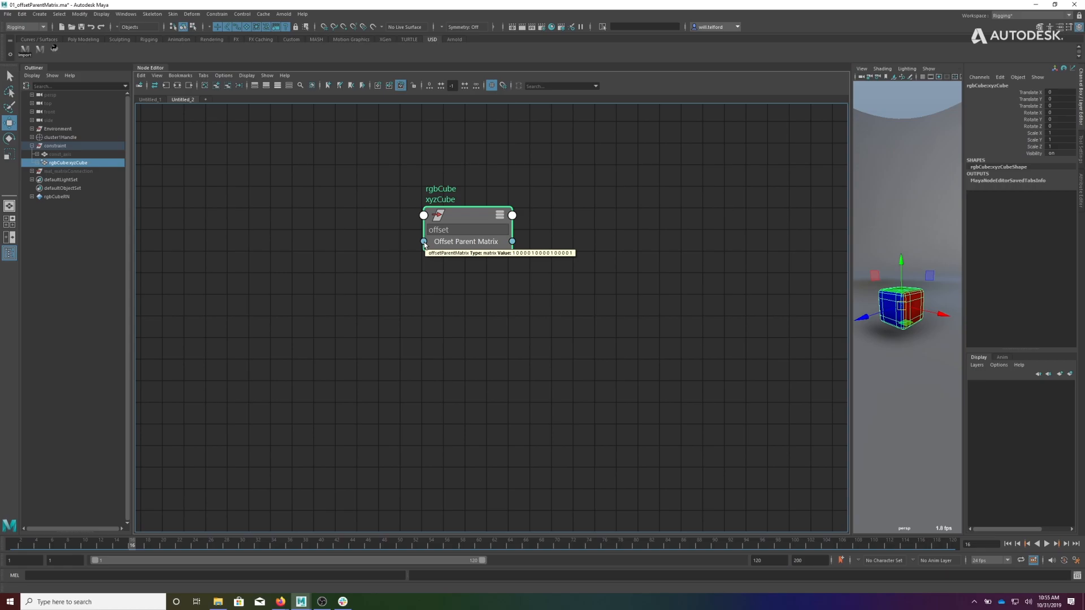
pyautogui.moveTo(466, 228); pyautogui.dragTo(397, 269)
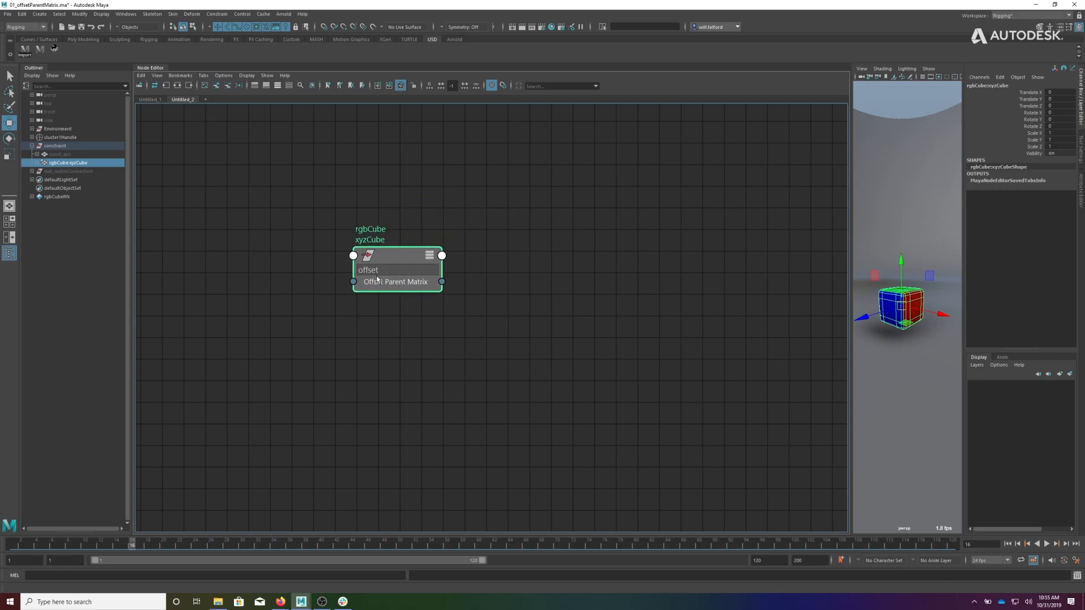
pyautogui.moveTo(507, 235)
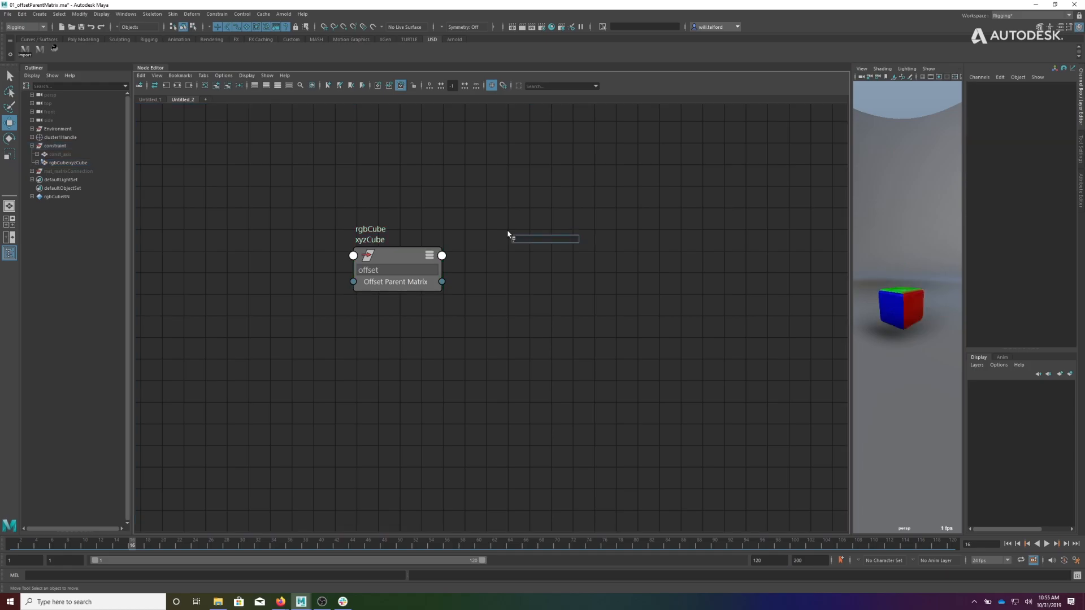
# Create a decomposeMatrix node, wire Offset Parent Matrix into its inputMatrix, and line it up beside rgbCube
pyautogui.write('decom')
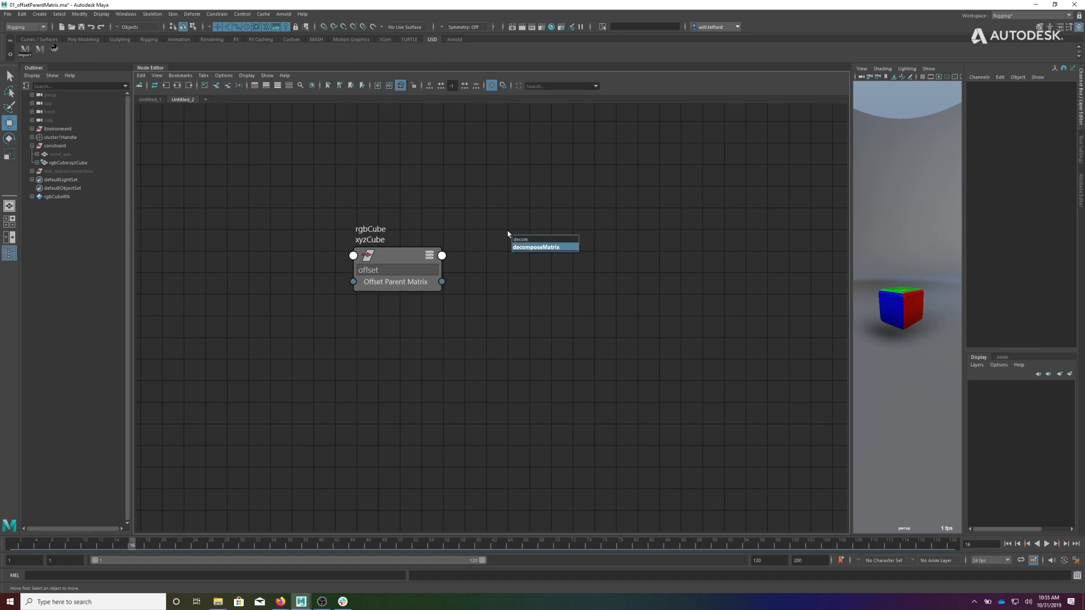
pyautogui.click(534, 248)
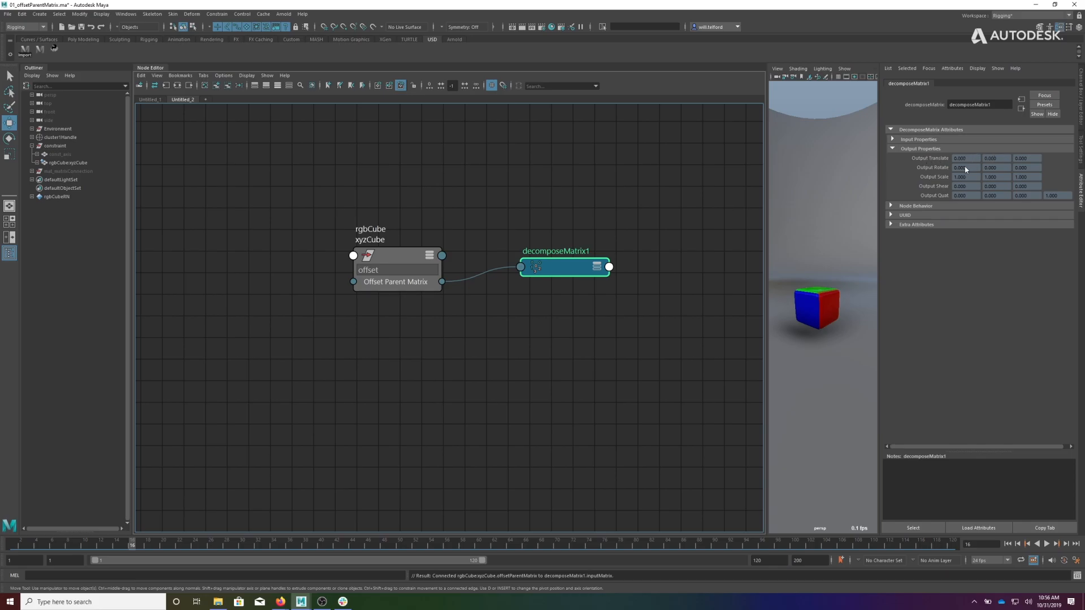
pyautogui.moveTo(1002, 174)
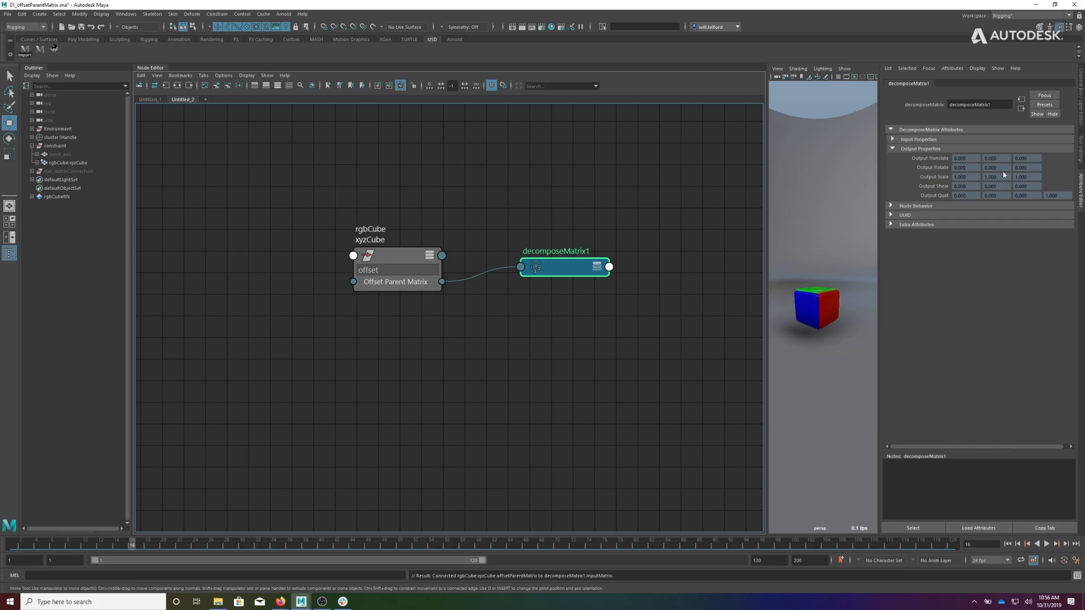
pyautogui.click(564, 266)
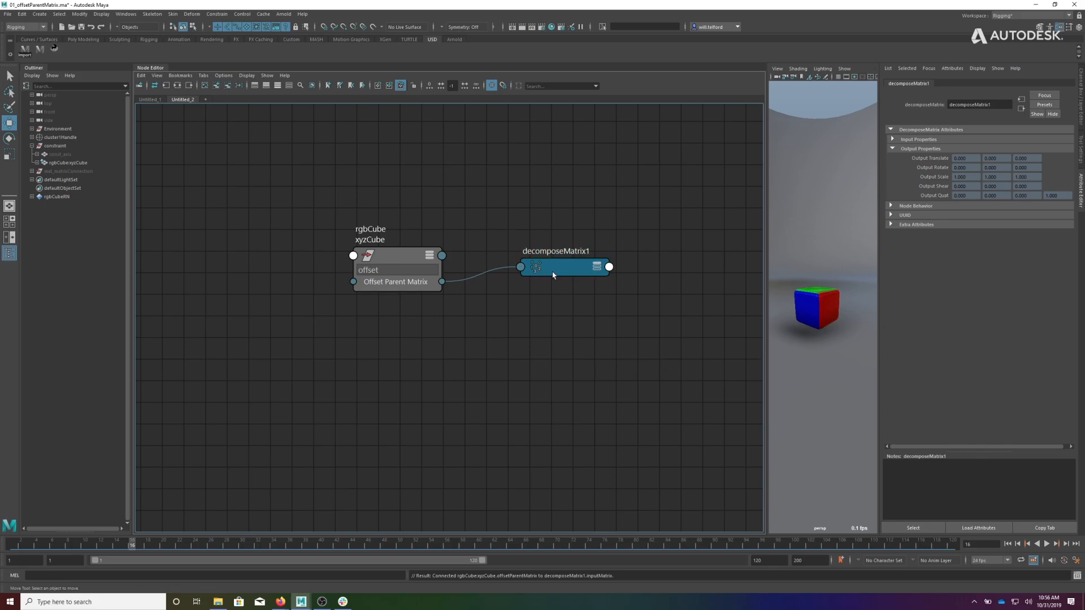
pyautogui.moveTo(553, 266); pyautogui.dragTo(545, 280)
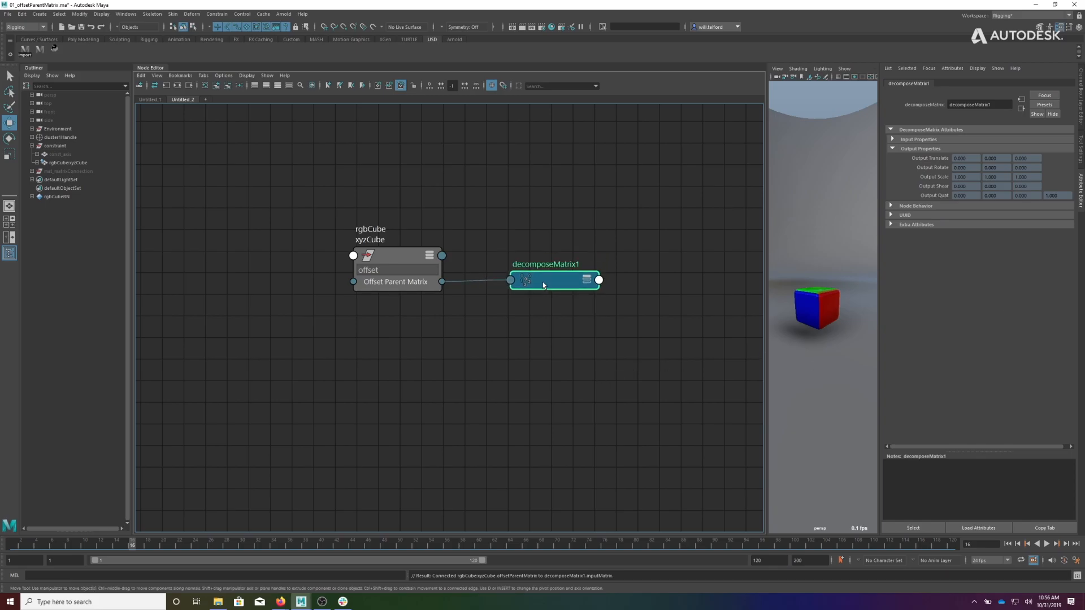
pyautogui.moveTo(443, 283)
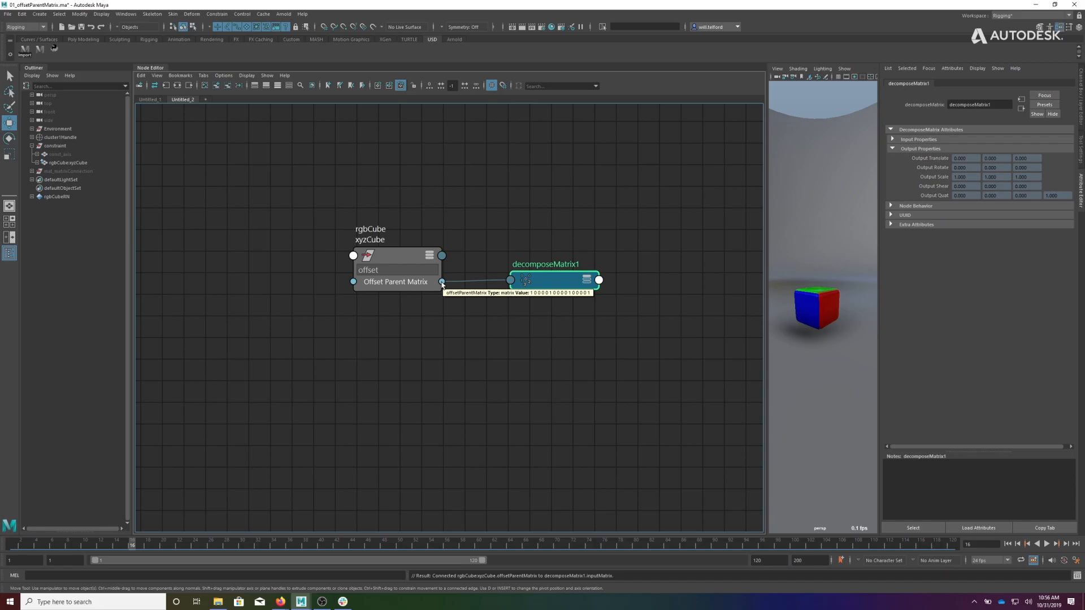
pyautogui.click(388, 263)
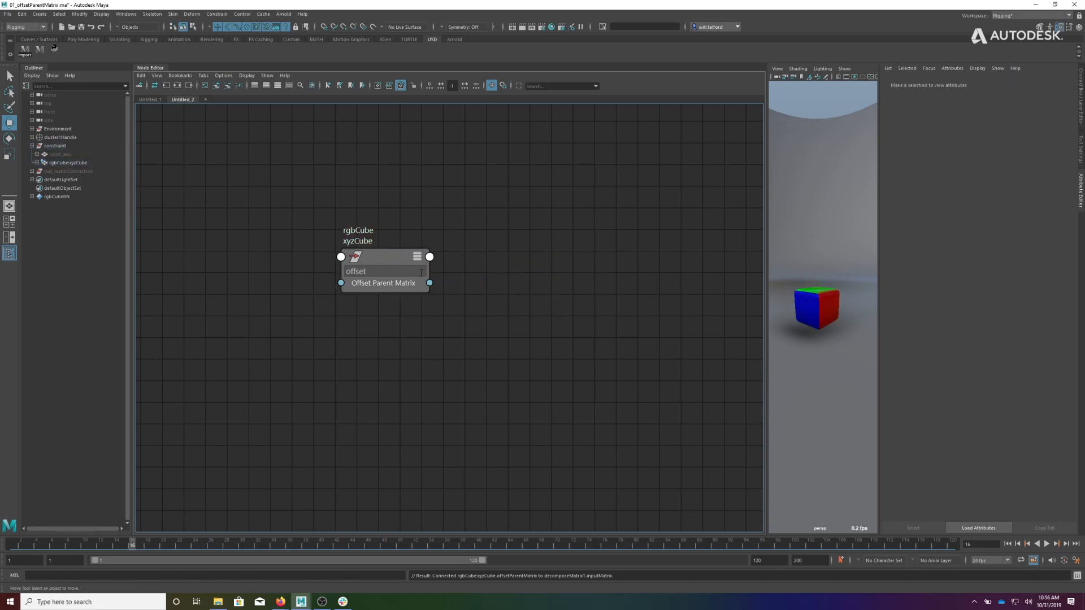
pyautogui.moveTo(392, 263)
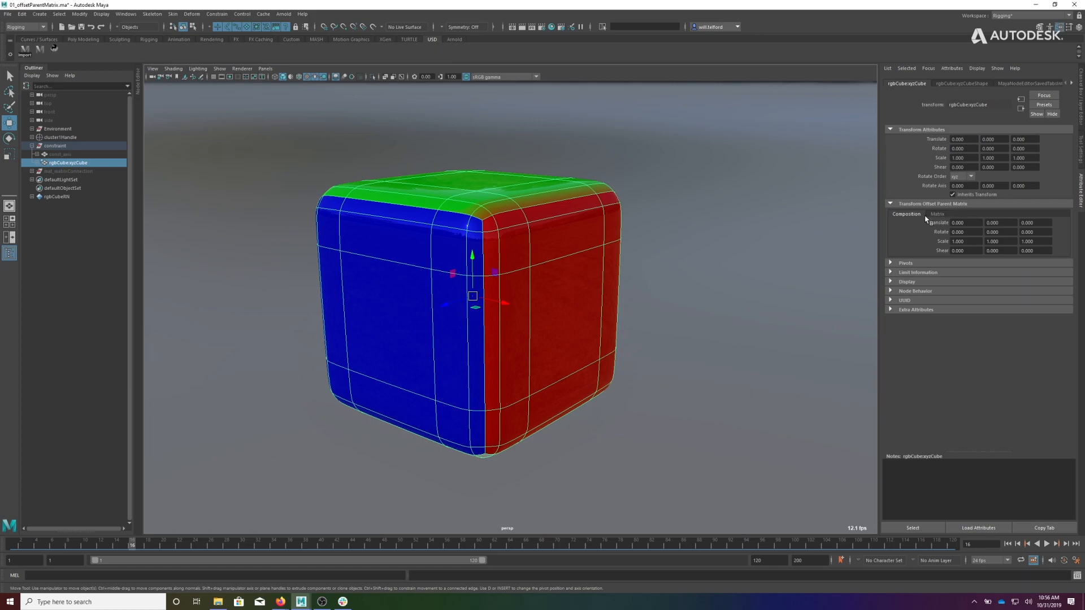
pyautogui.moveTo(941, 248)
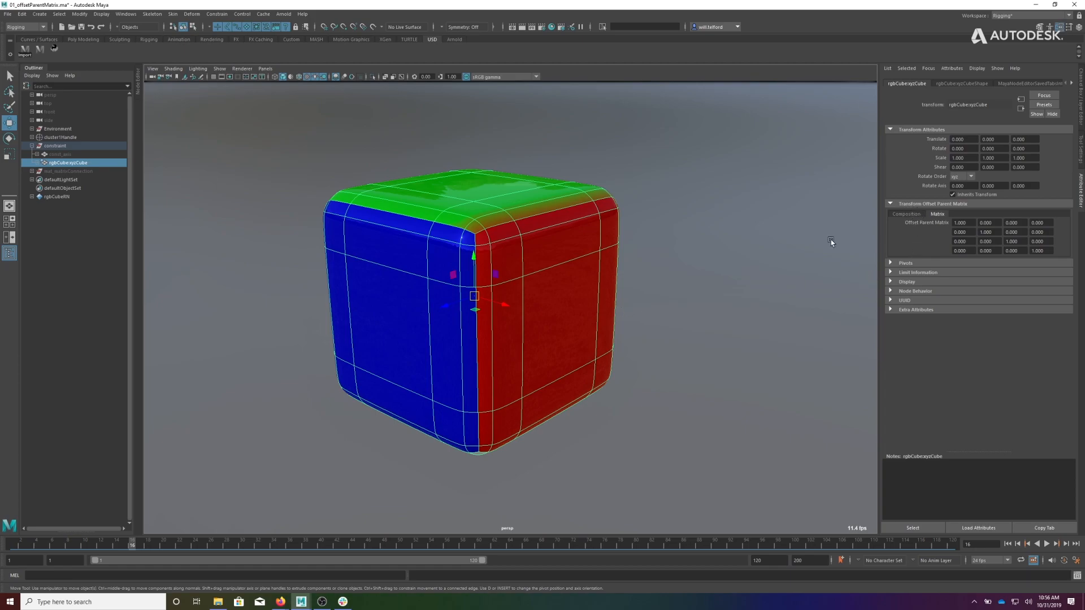
# Set the offset's Translate X to 1, check it in raw matrix view, then reset it to zero
pyautogui.click(906, 214)
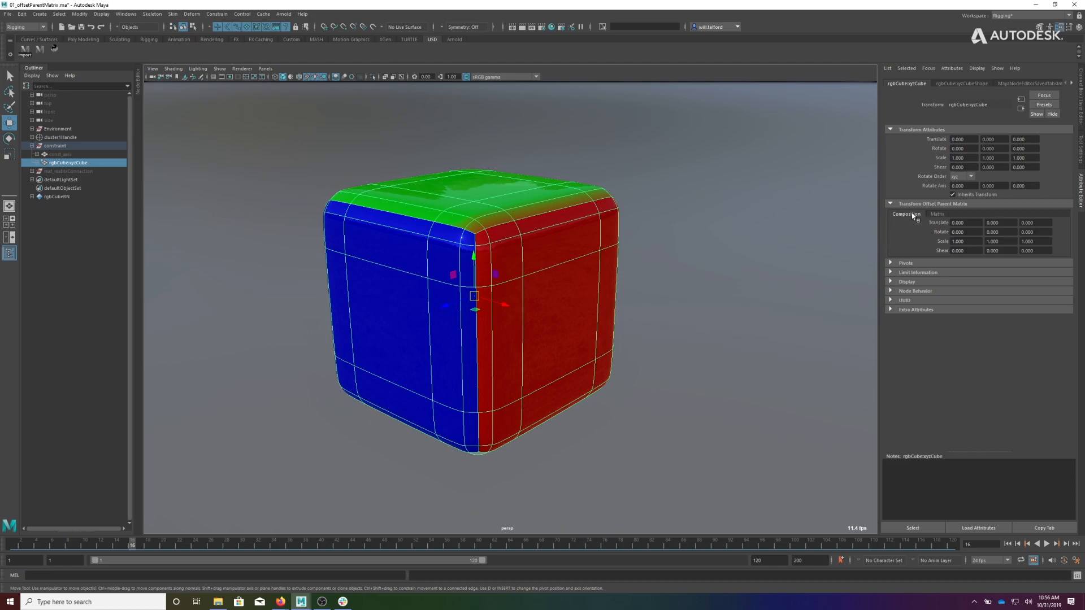
pyautogui.click(959, 223)
pyautogui.write('1.000')
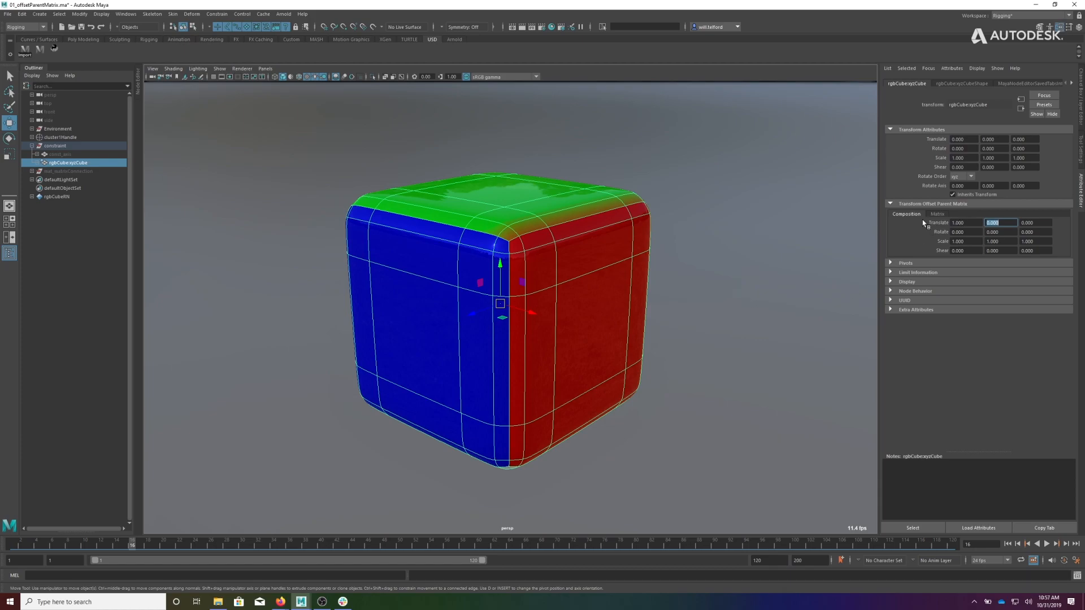
pyautogui.click(936, 213)
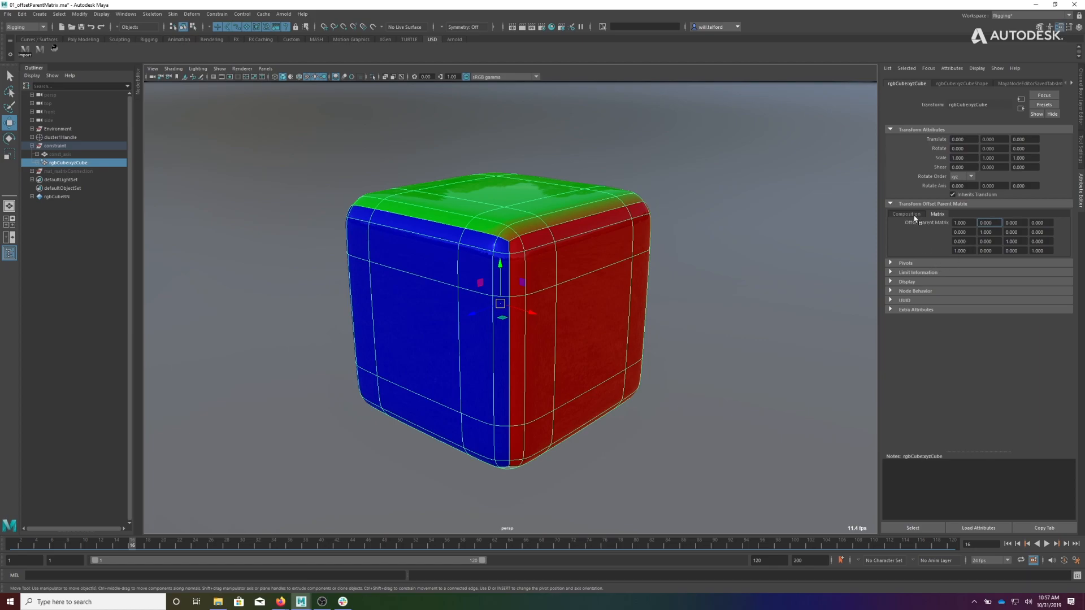
pyautogui.click(960, 251)
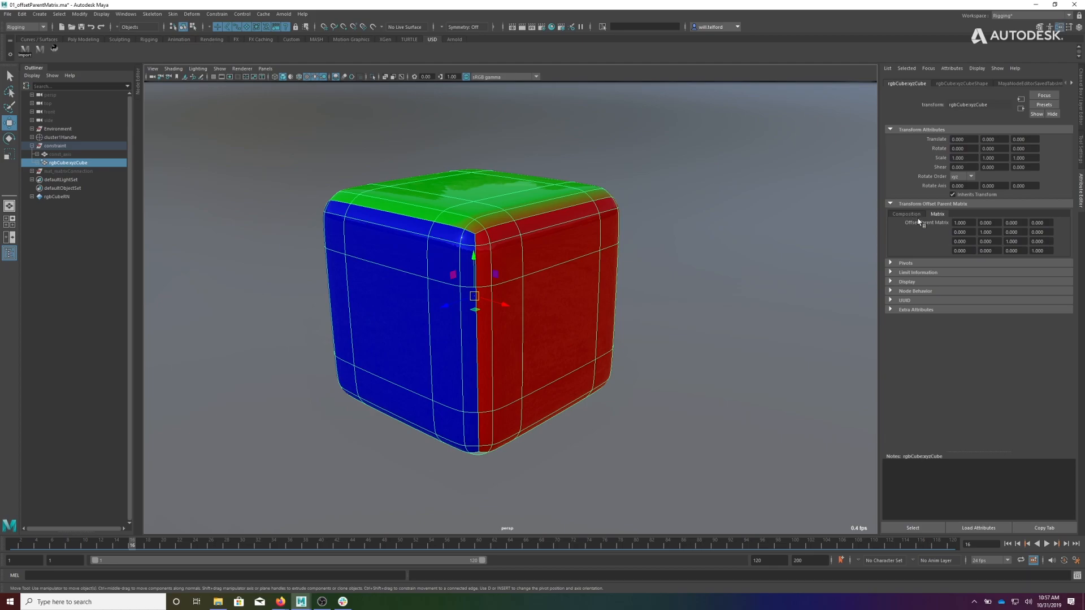
pyautogui.click(905, 214)
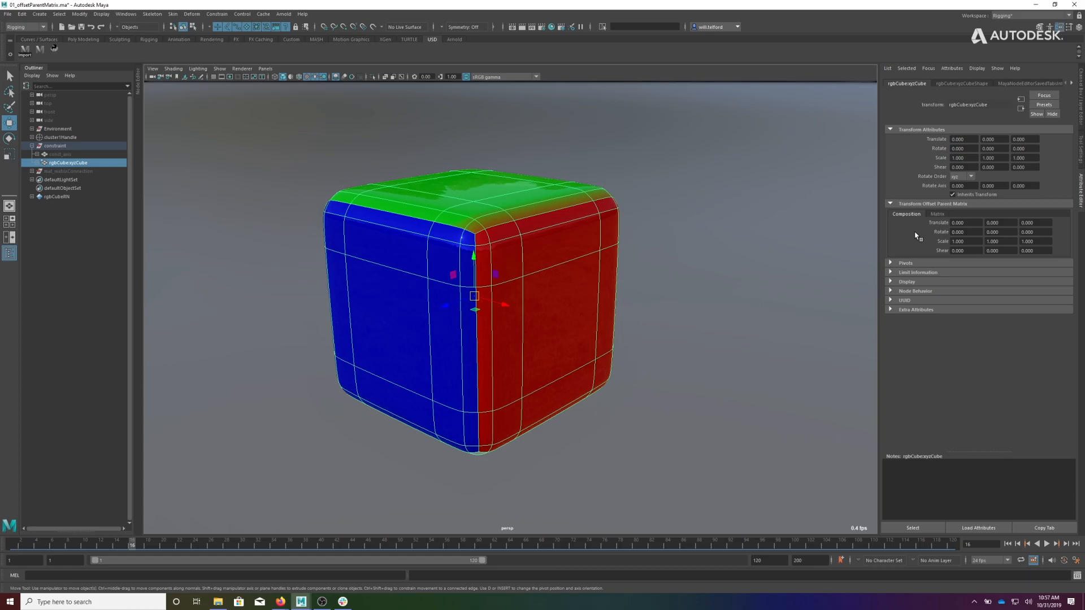
pyautogui.moveTo(705, 270)
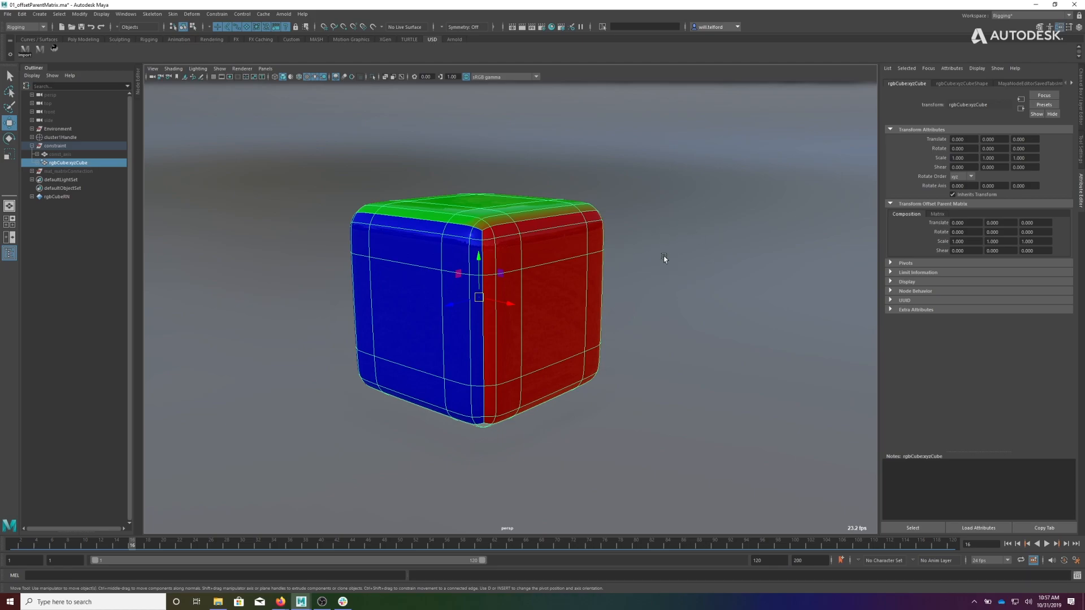
# Enter Translate X 2 and Rotate X 5 as the offset, then apply Inverse Matrix from the matrix view
pyautogui.click(958, 222)
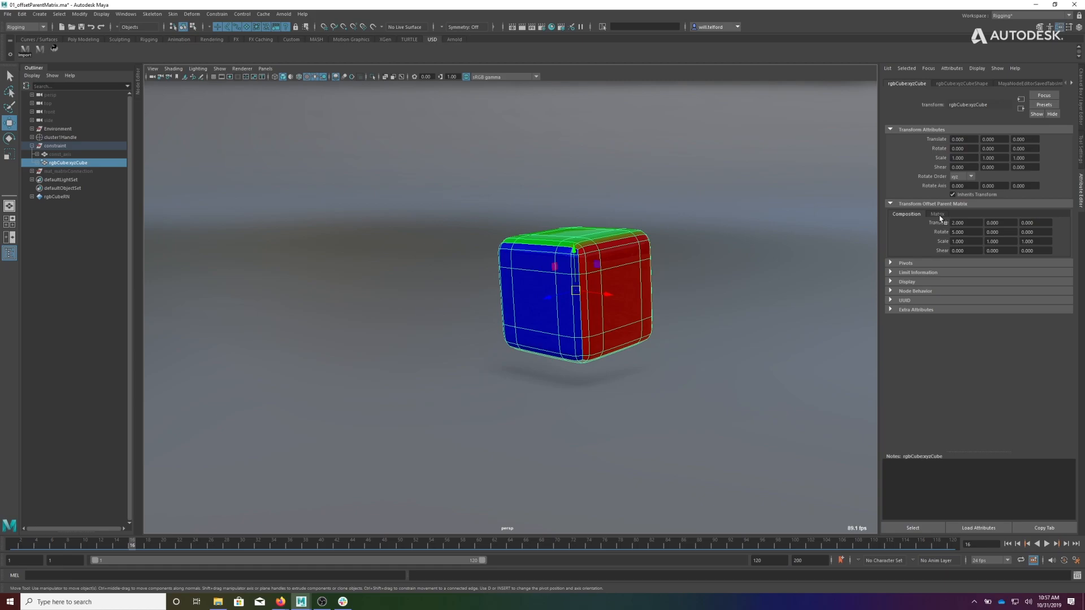
pyautogui.click(936, 214)
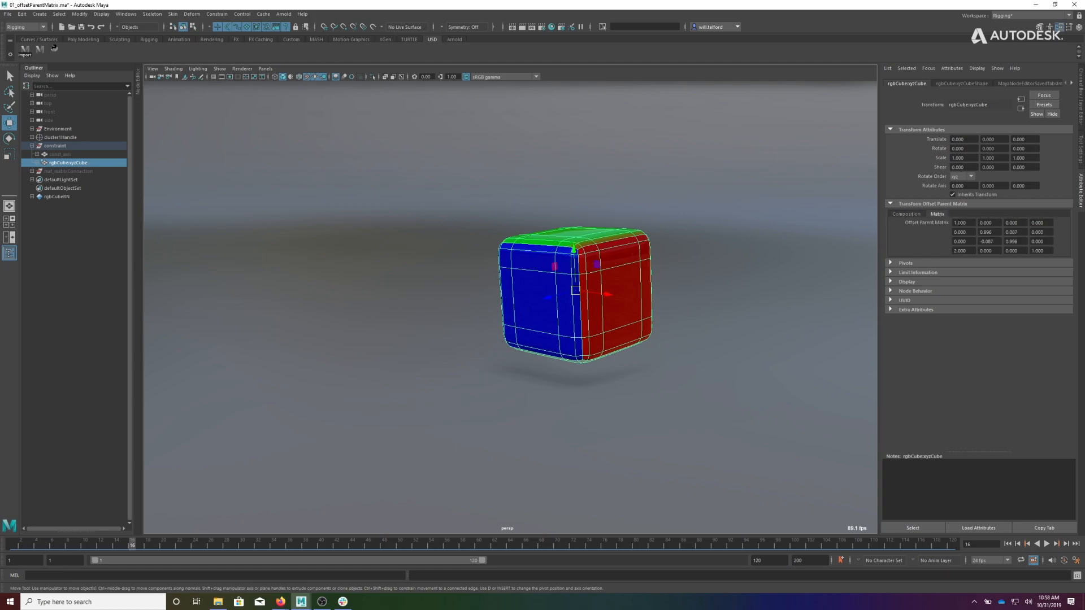
pyautogui.rightClick(985, 231)
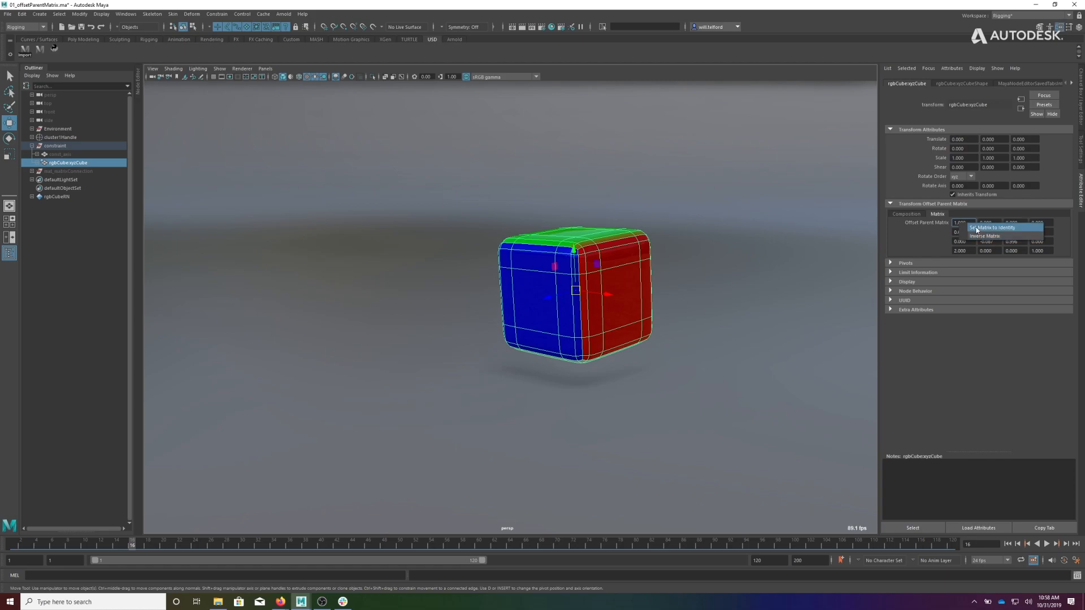
pyautogui.moveTo(994, 237)
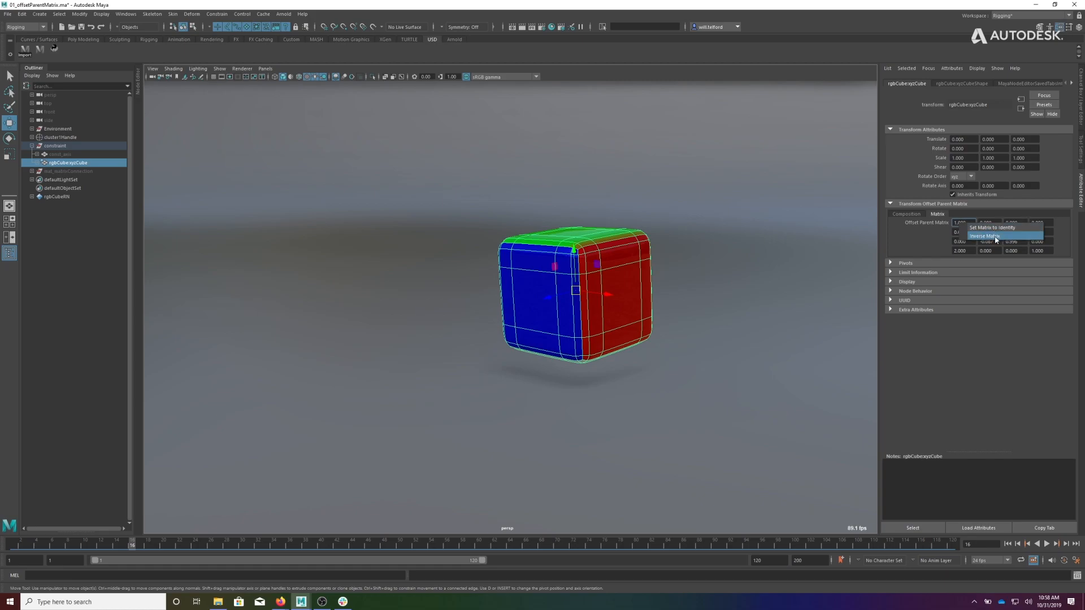
pyautogui.moveTo(993, 240)
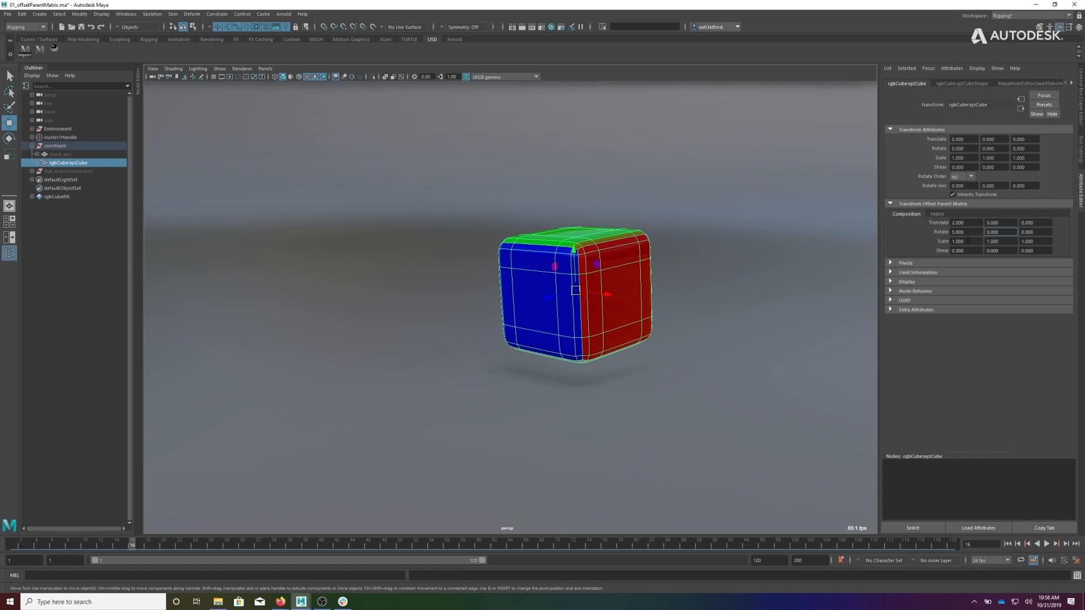
pyautogui.click(938, 213)
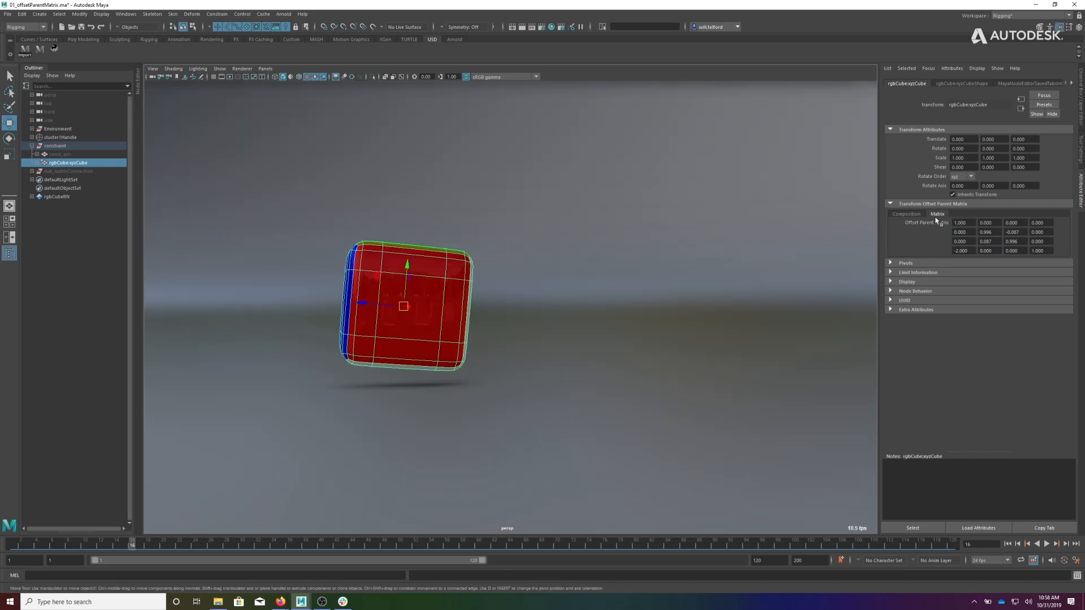
# Verify the inverted offset reads translate -2 and rotate -5 in composition and matrix views
pyautogui.rightClick(959, 232)
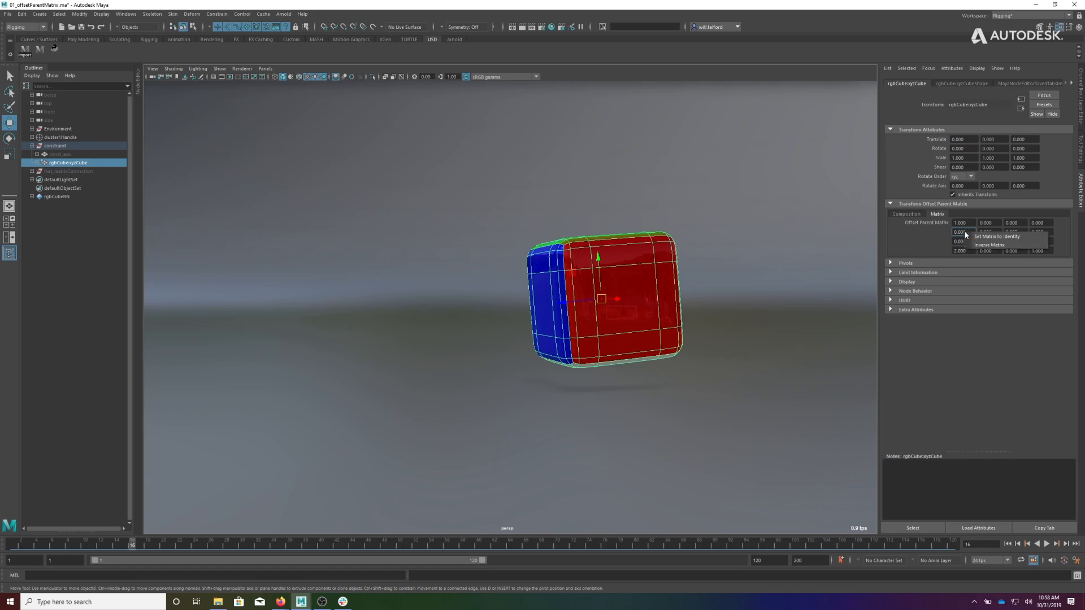
pyautogui.click(905, 213)
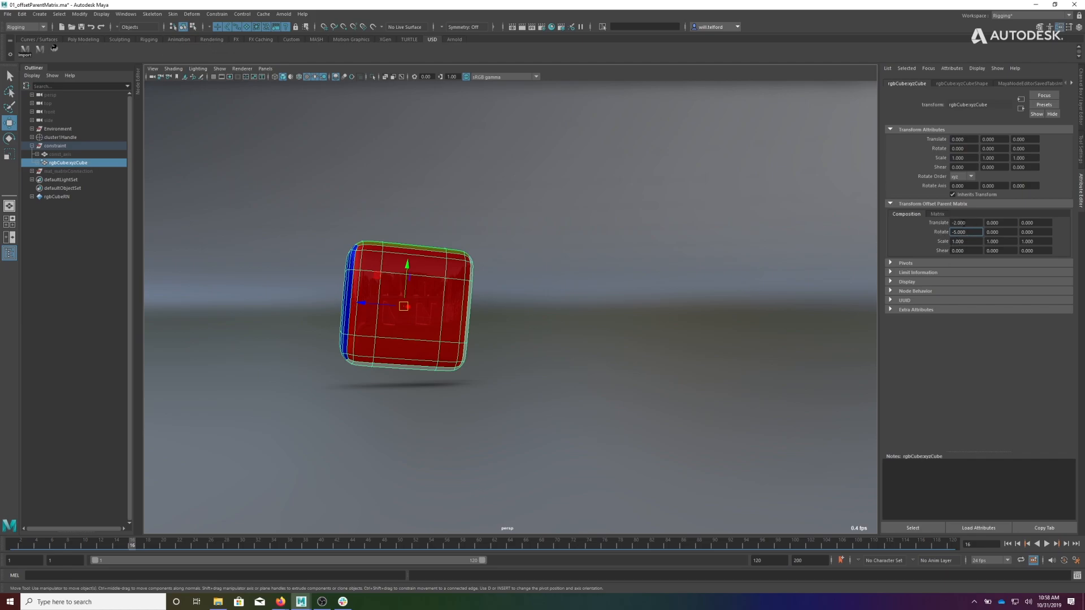
pyautogui.click(937, 213)
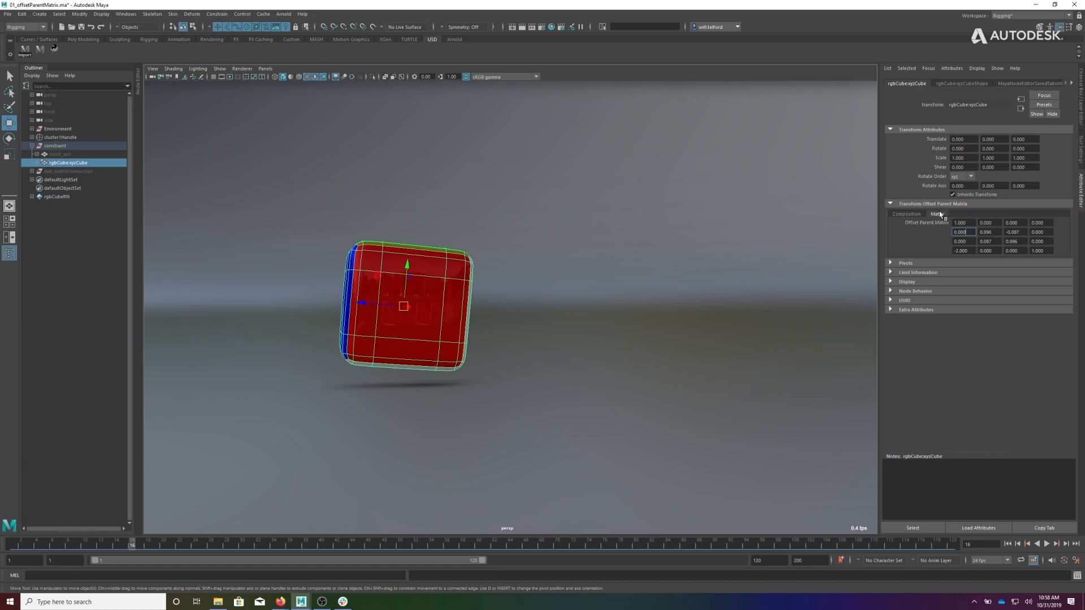
# Apply Set Matrix to Identity on the offset, returning the cube upright at the origin
pyautogui.rightClick(961, 223)
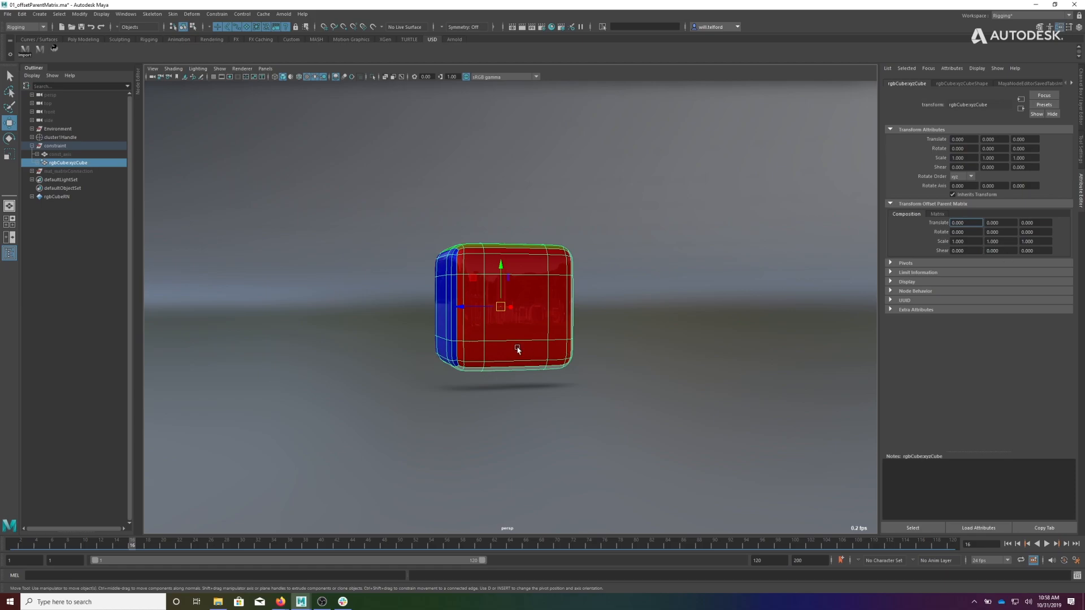
pyautogui.moveTo(517, 349); pyautogui.dragTo(574, 358)
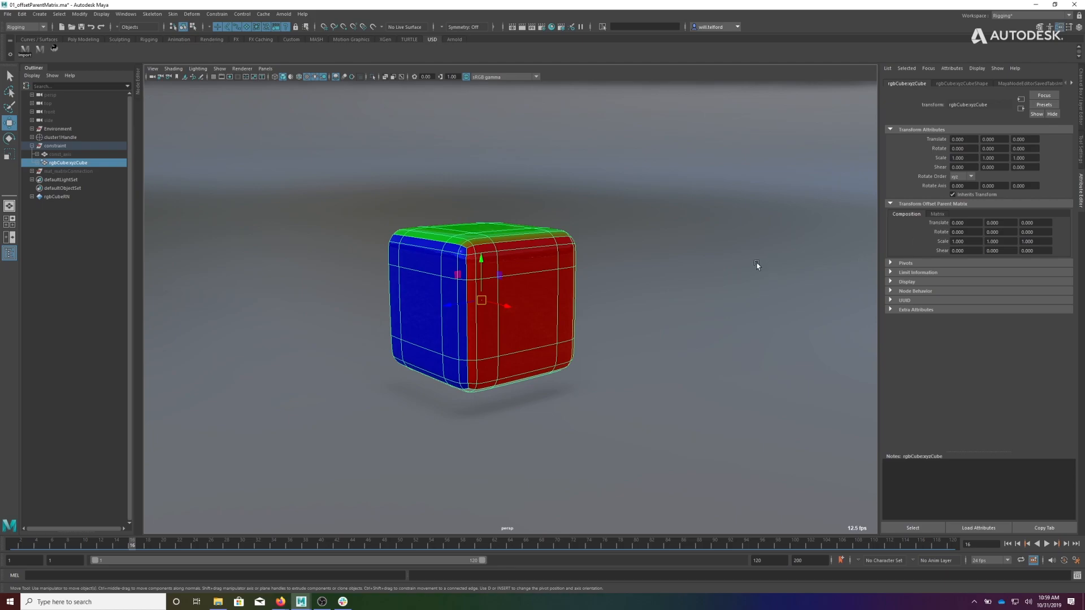
pyautogui.moveTo(744, 270)
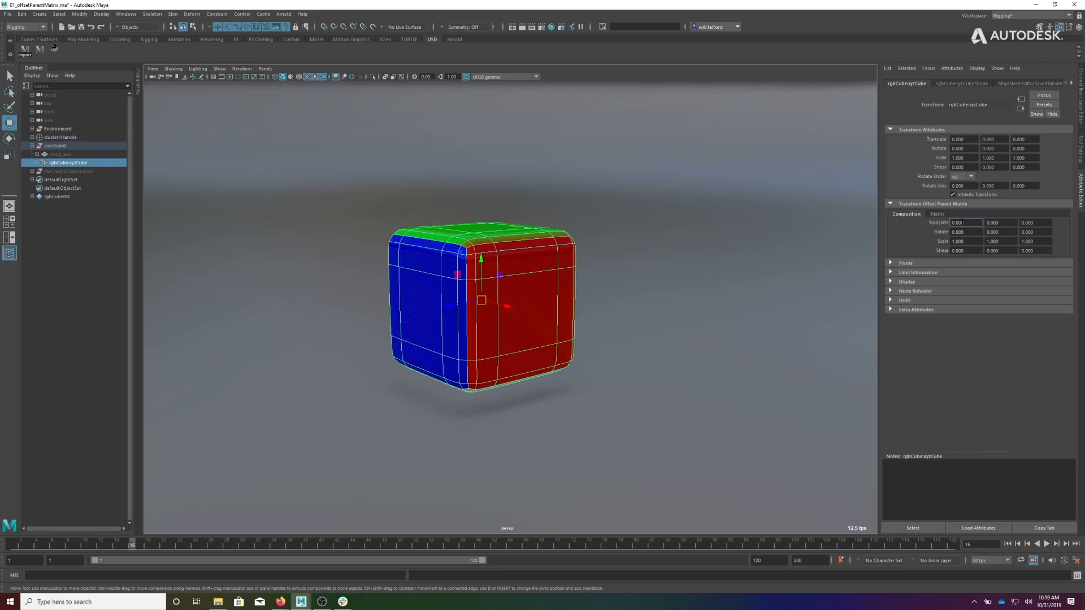
pyautogui.rightClick(938, 222)
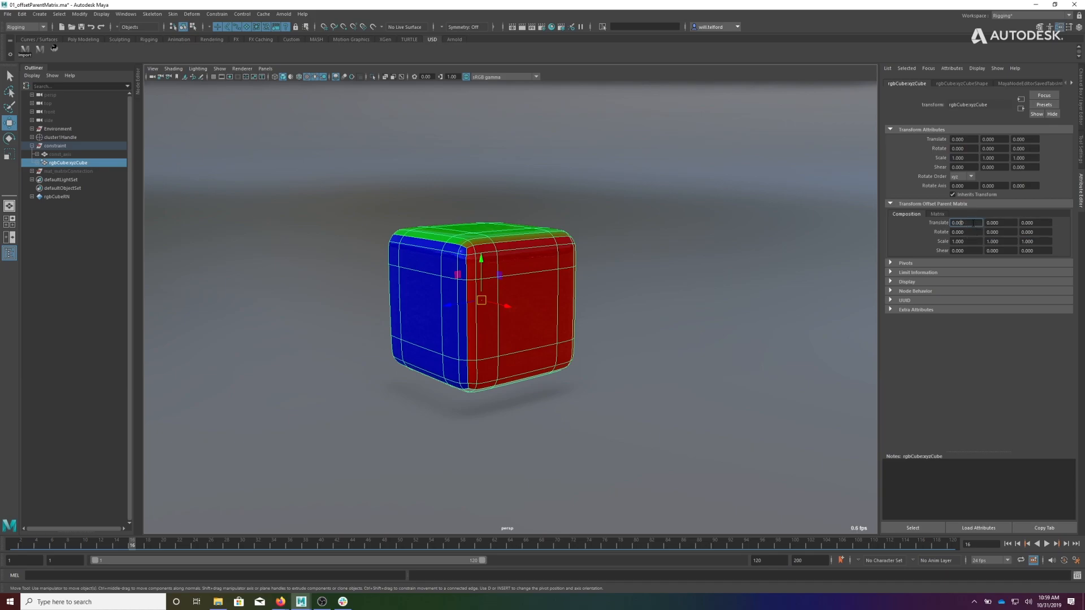
pyautogui.moveTo(642, 287)
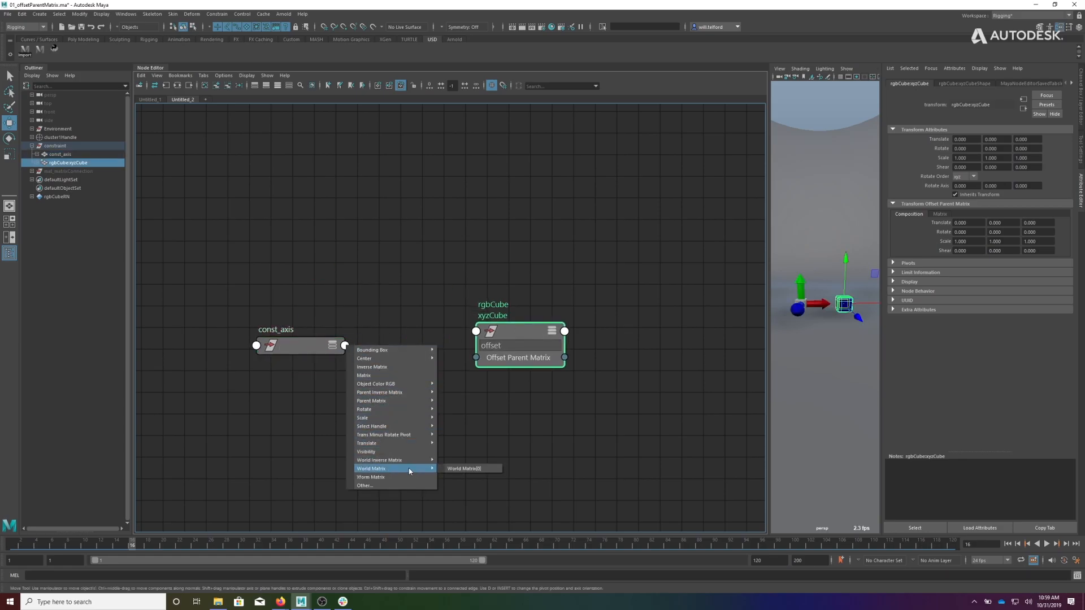
# Connect const_axis World Matrix[0] into rgbCube's Offset Parent Matrix
pyautogui.click(464, 467)
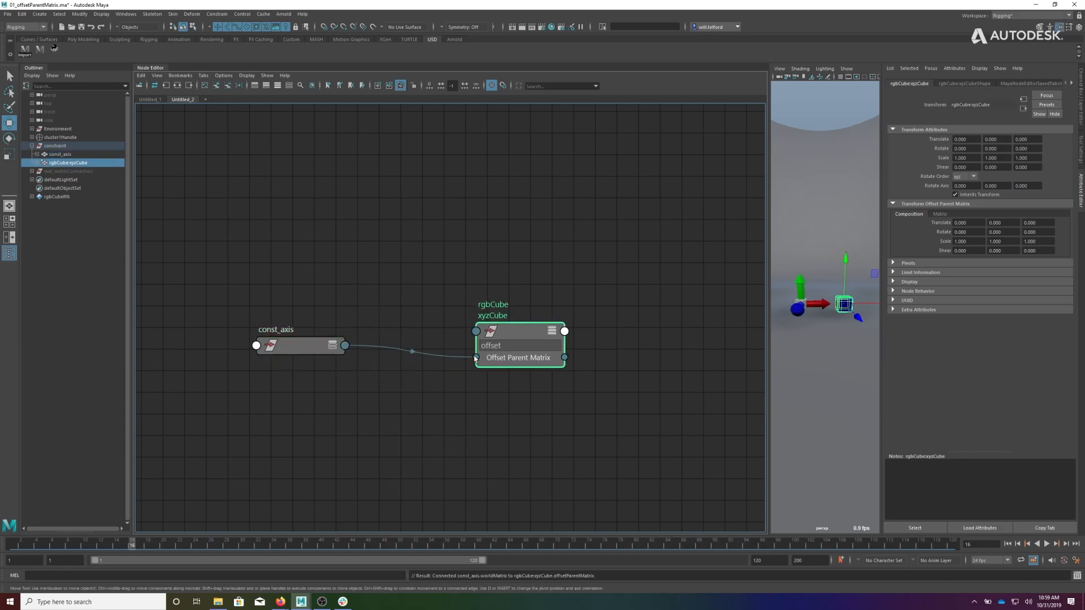